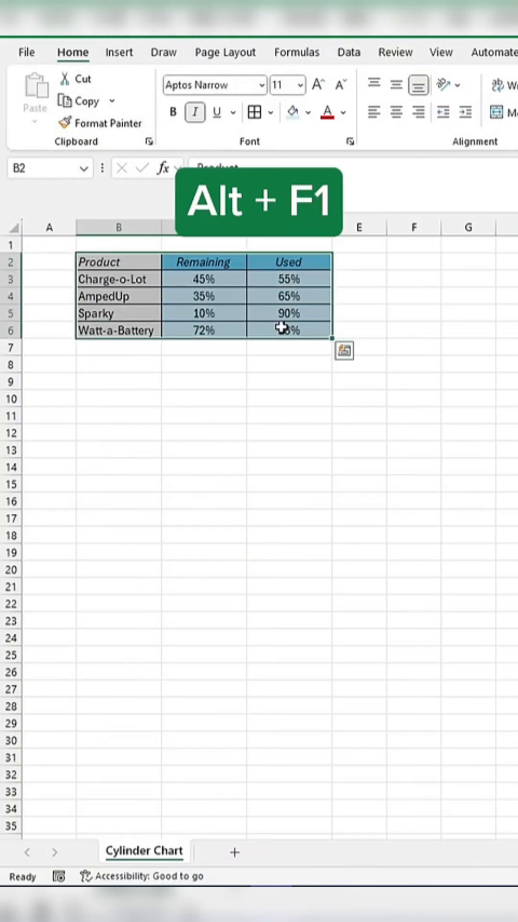
Step: Insert a default chart from the battery table B2:D6 using Alt+F1
key("alt+f1")
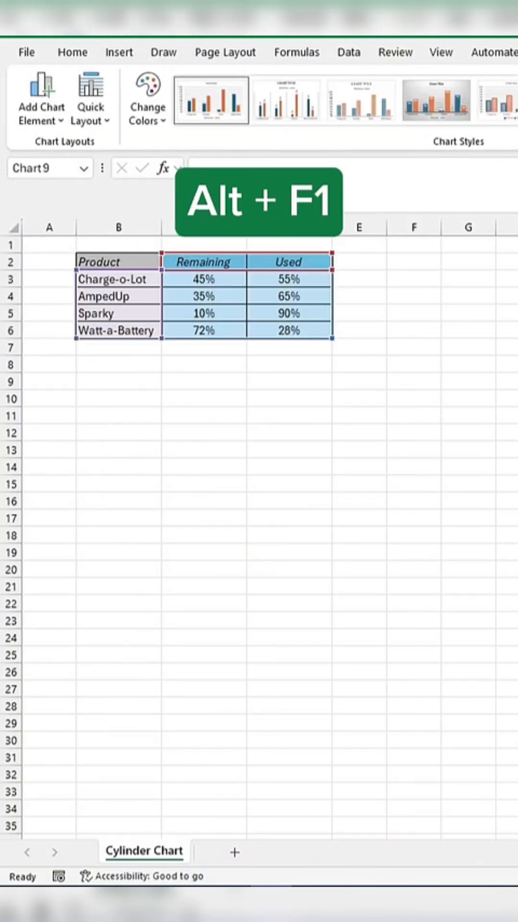
key("alt+f1")
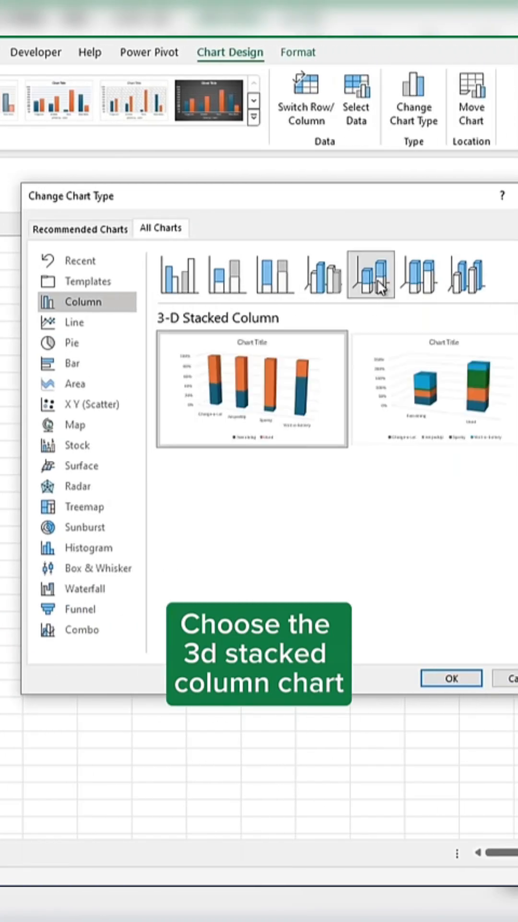
Step: Change the chart type to 3-D Stacked Column
left_click(451, 678)
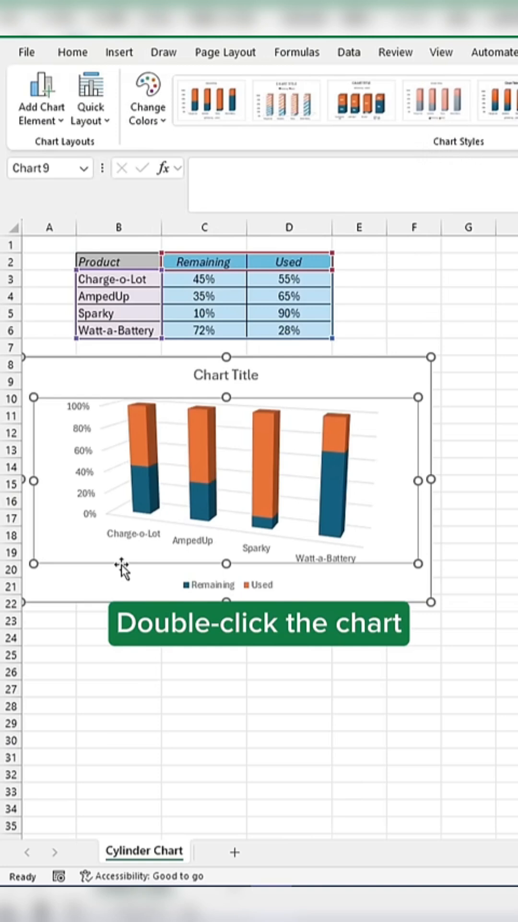
Step: In the plot area's 3-D Rotation settings, enable Right Angle Axes with X Rotation 0°
double_click(225, 476)
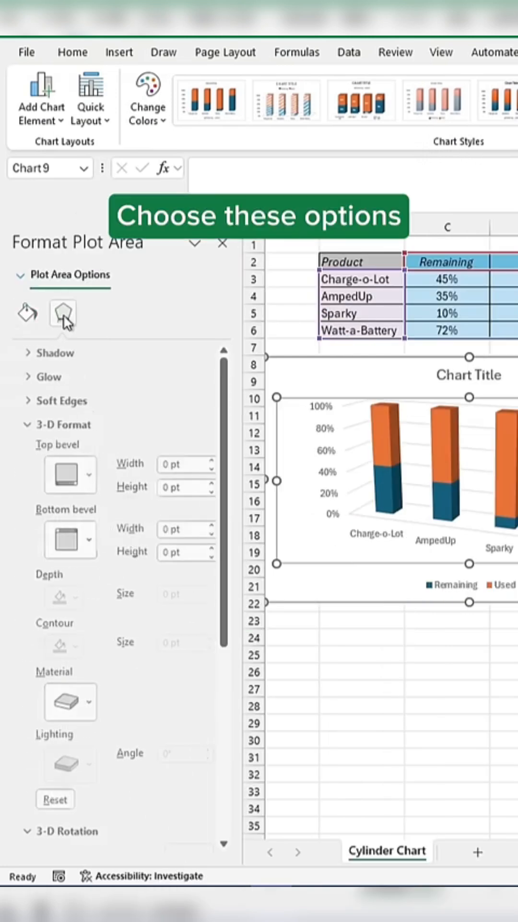
scroll("down", 3)
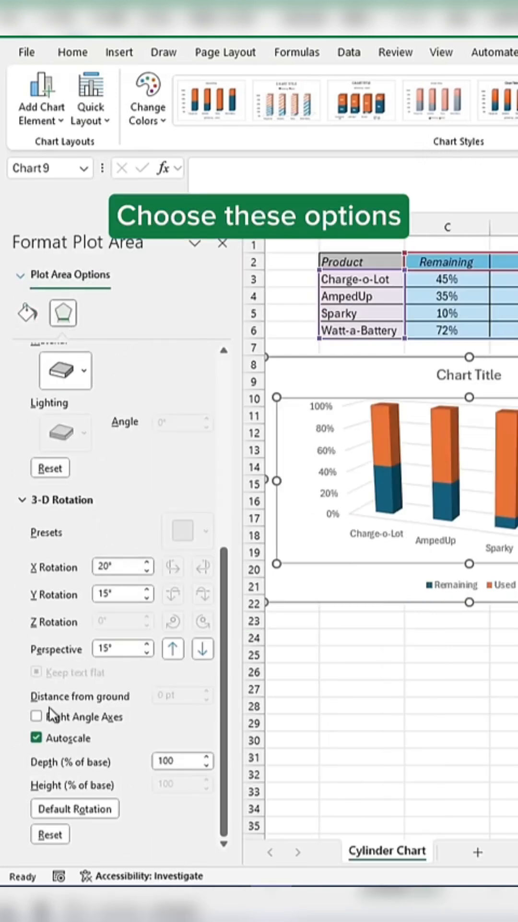
left_click(37, 715)
type("0")
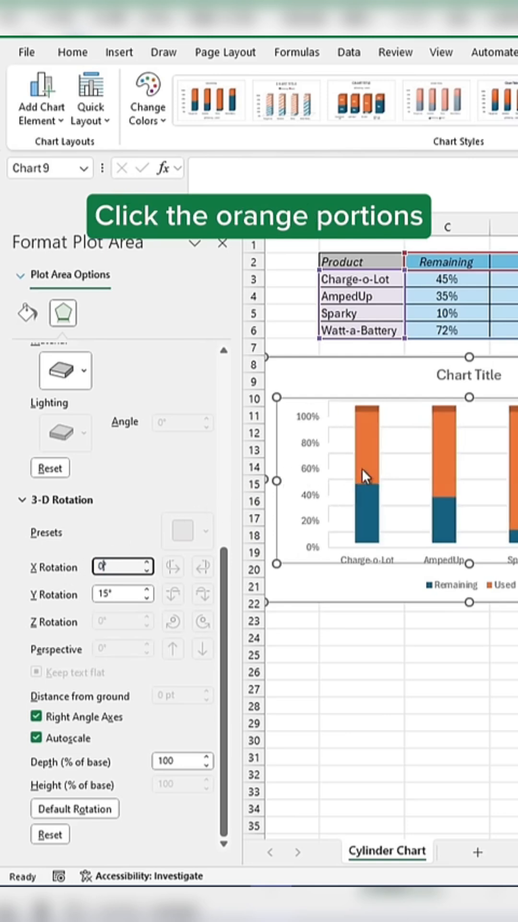
Step: Give the series a Cylinder shape with 100% gap width and gap depth
left_click(364, 441)
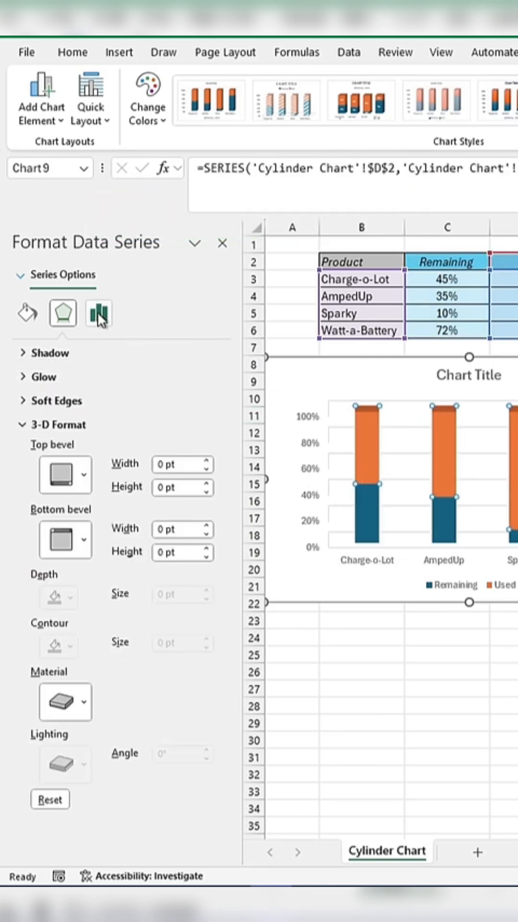
left_click(98, 314)
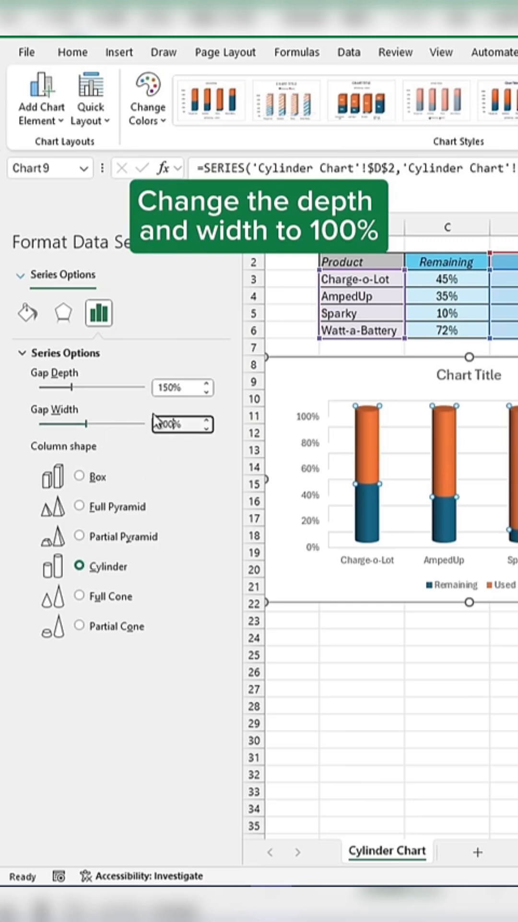
type("100%")
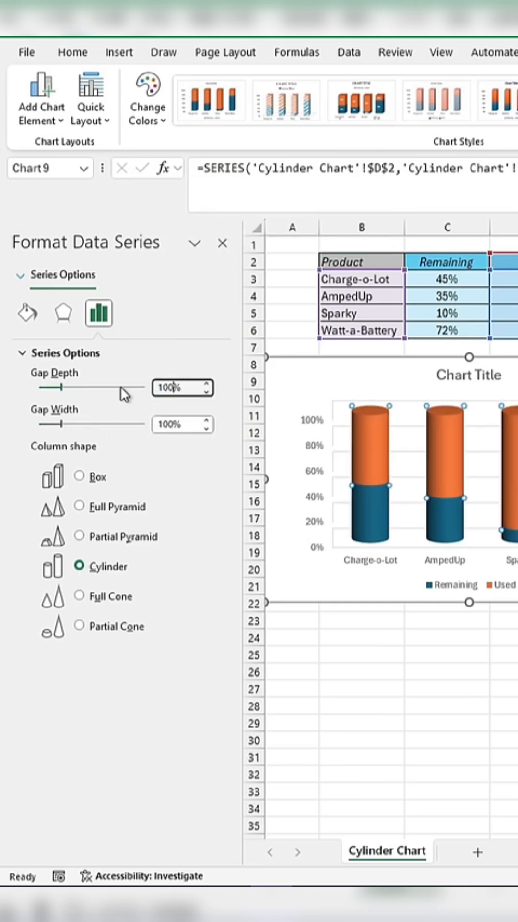
left_click(26, 312)
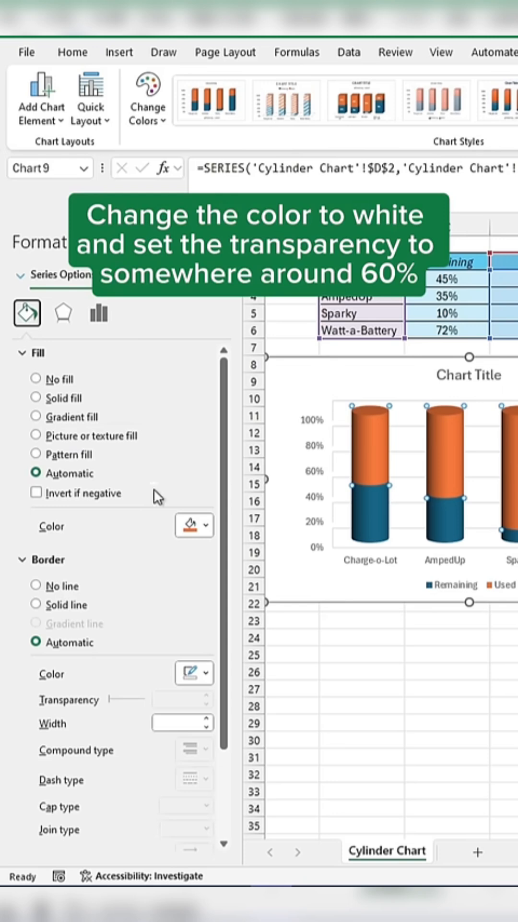
Step: Fill Used white at about 60% transparency and Remaining yellow, then add data labels
left_click(36, 397)
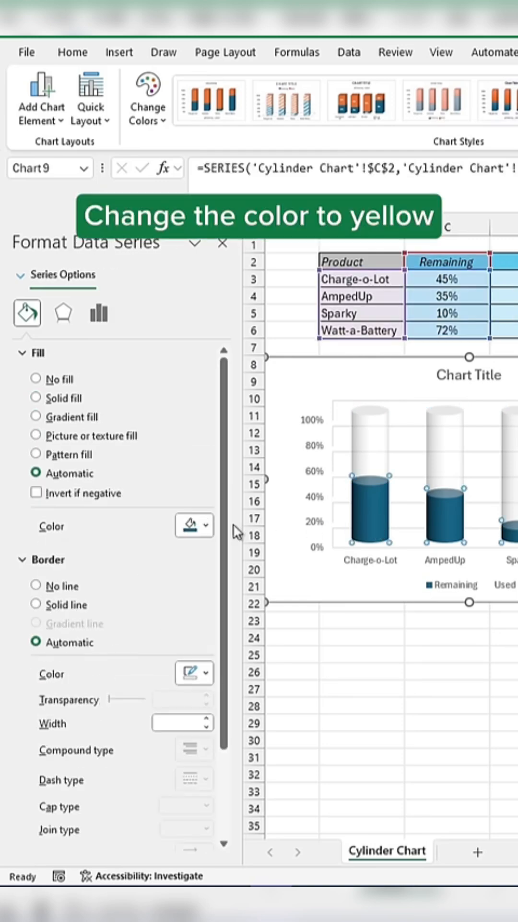
left_click(36, 397)
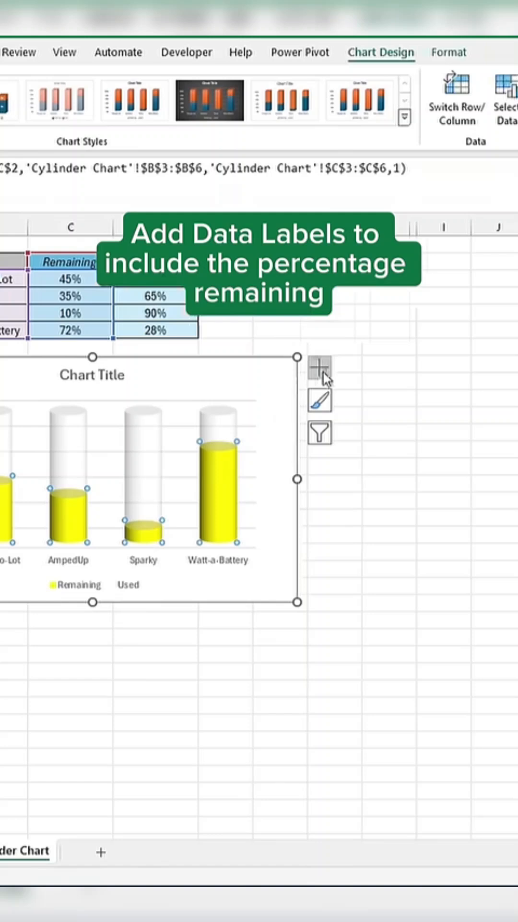
left_click(319, 370)
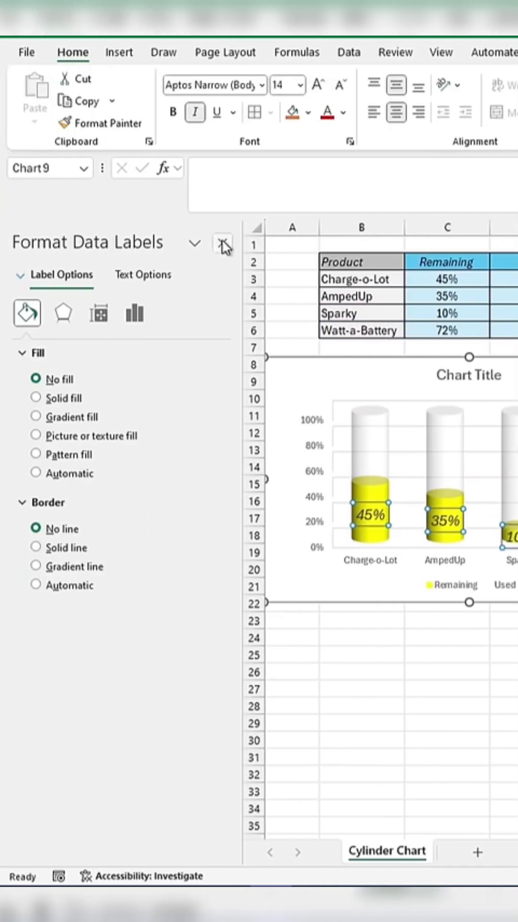
left_click(223, 243)
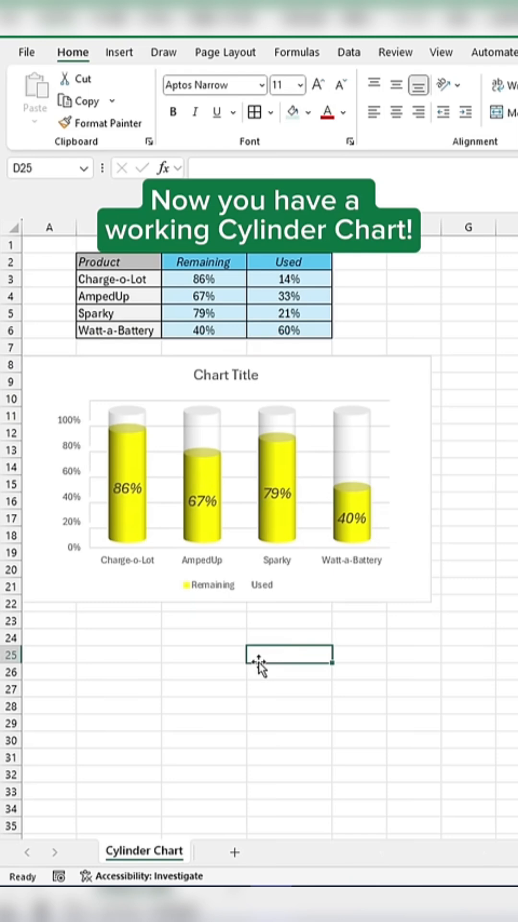